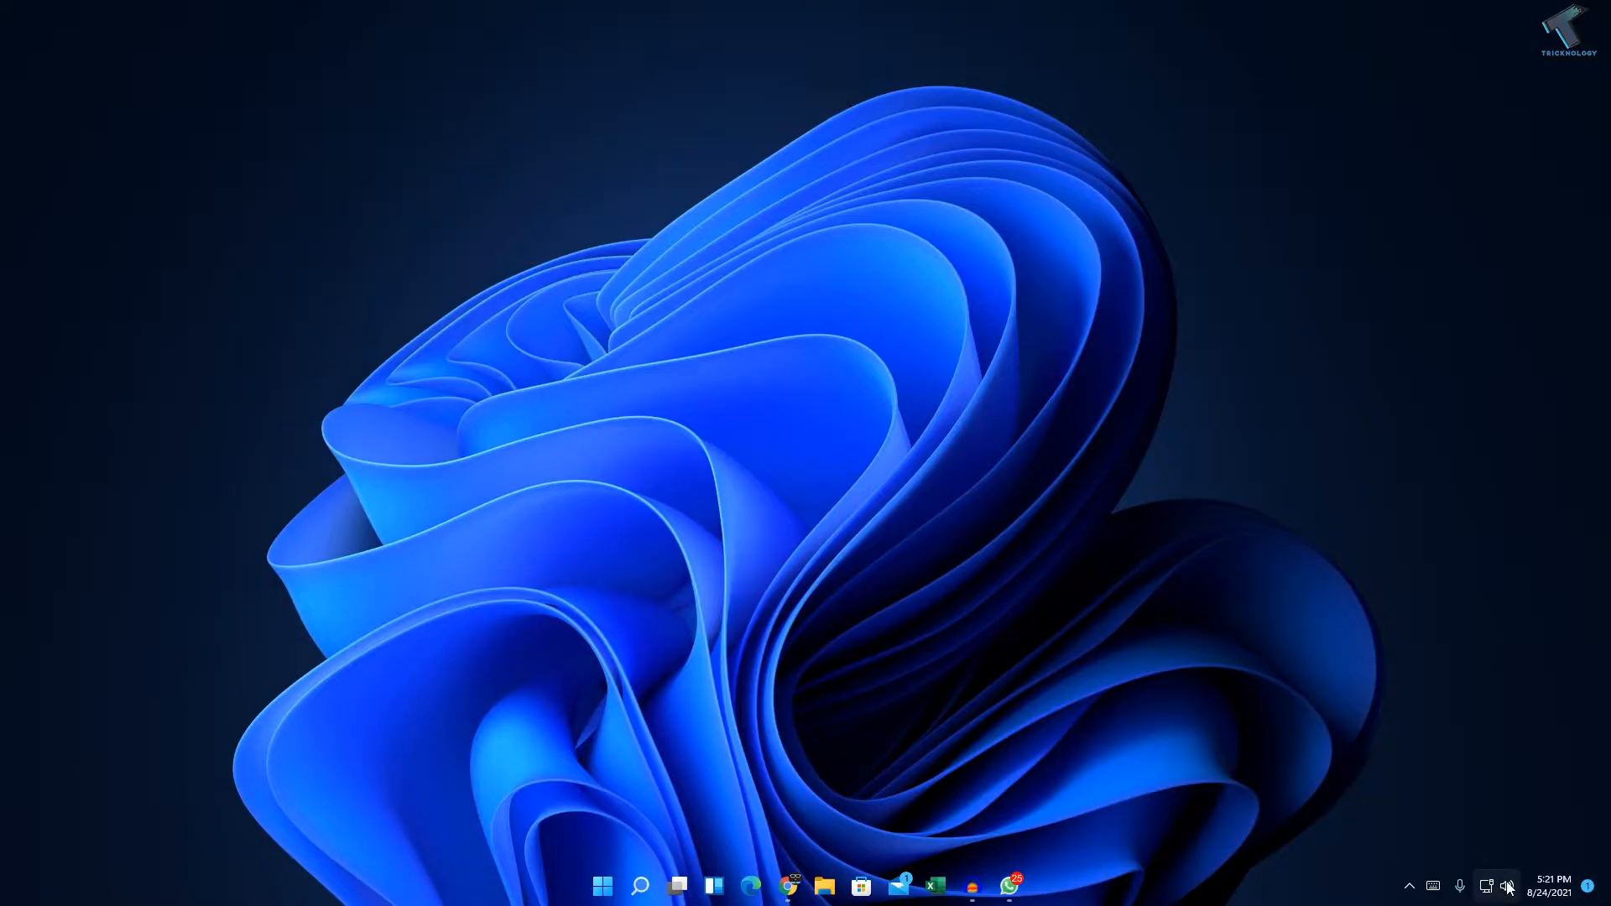
Open Sound settings from the taskbar speaker icon's right-click menu
{"action": "right_click", "coordinate": [1507, 886]}
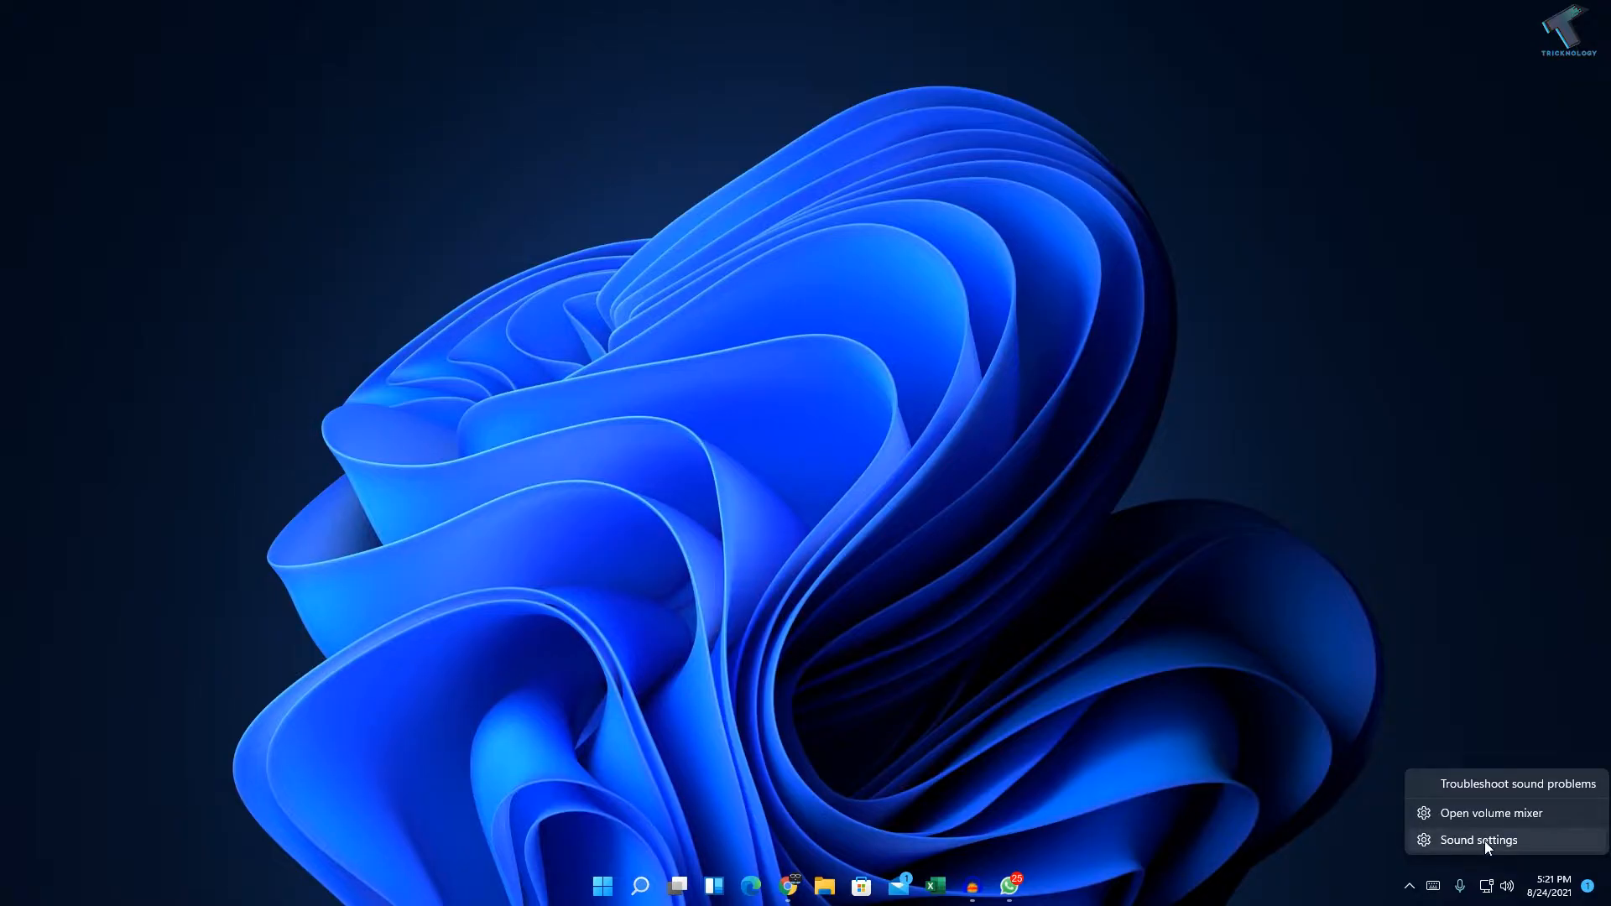
{"action": "left_click", "coordinate": [1479, 839]}
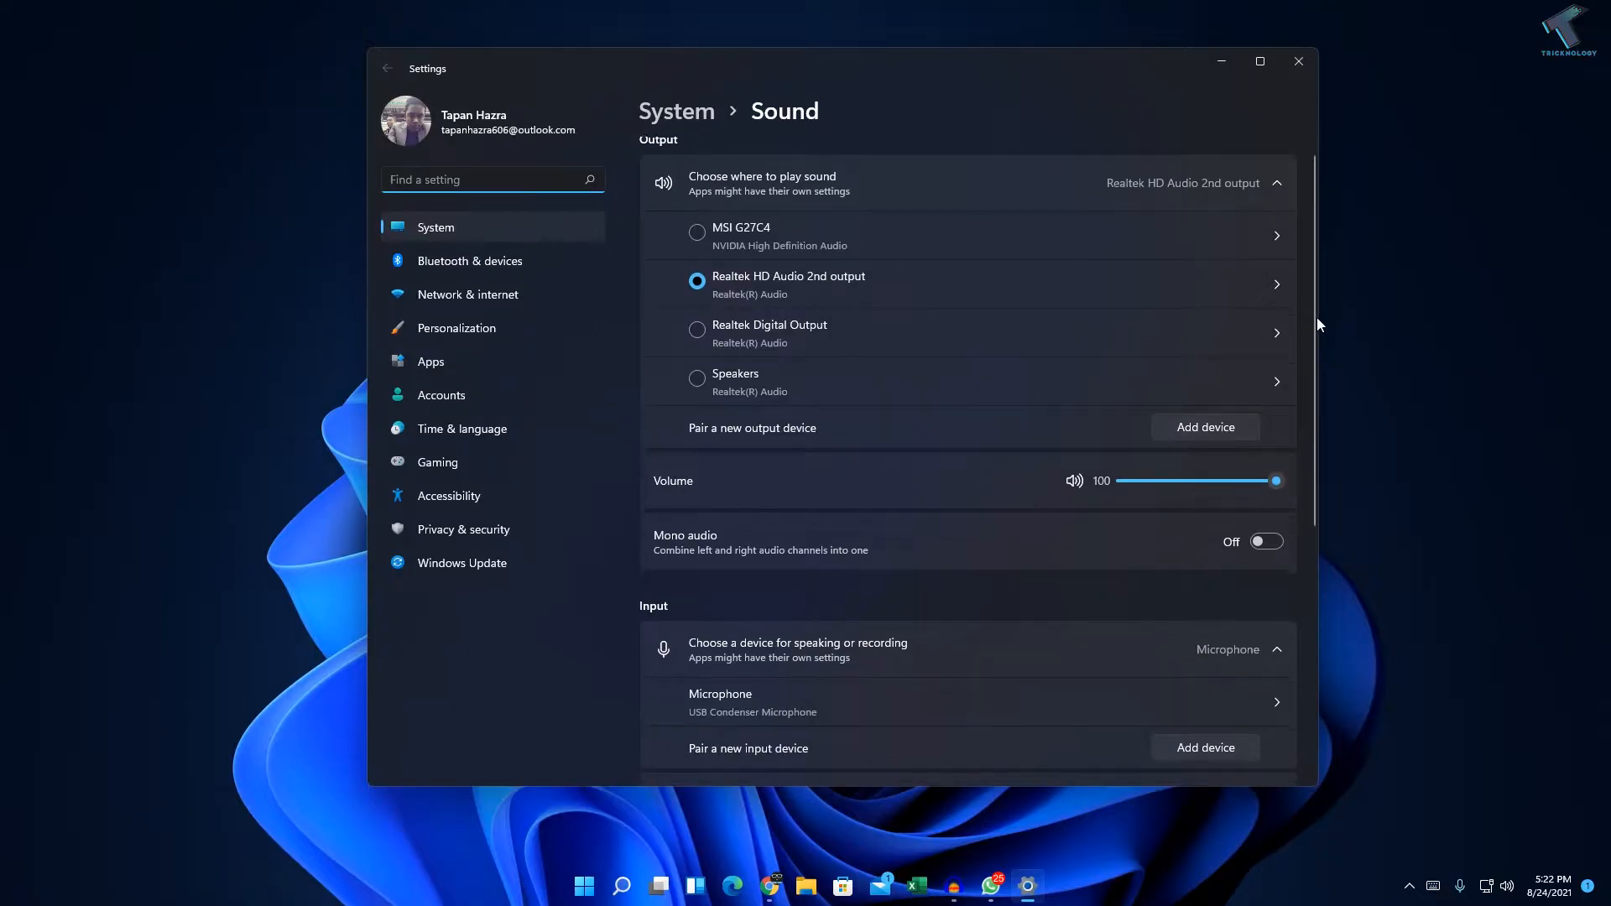
Open More sound settings to show the classic Sound control panel's playback devices
{"action": "scroll", "scroll_direction": "down", "scroll_amount": 3}
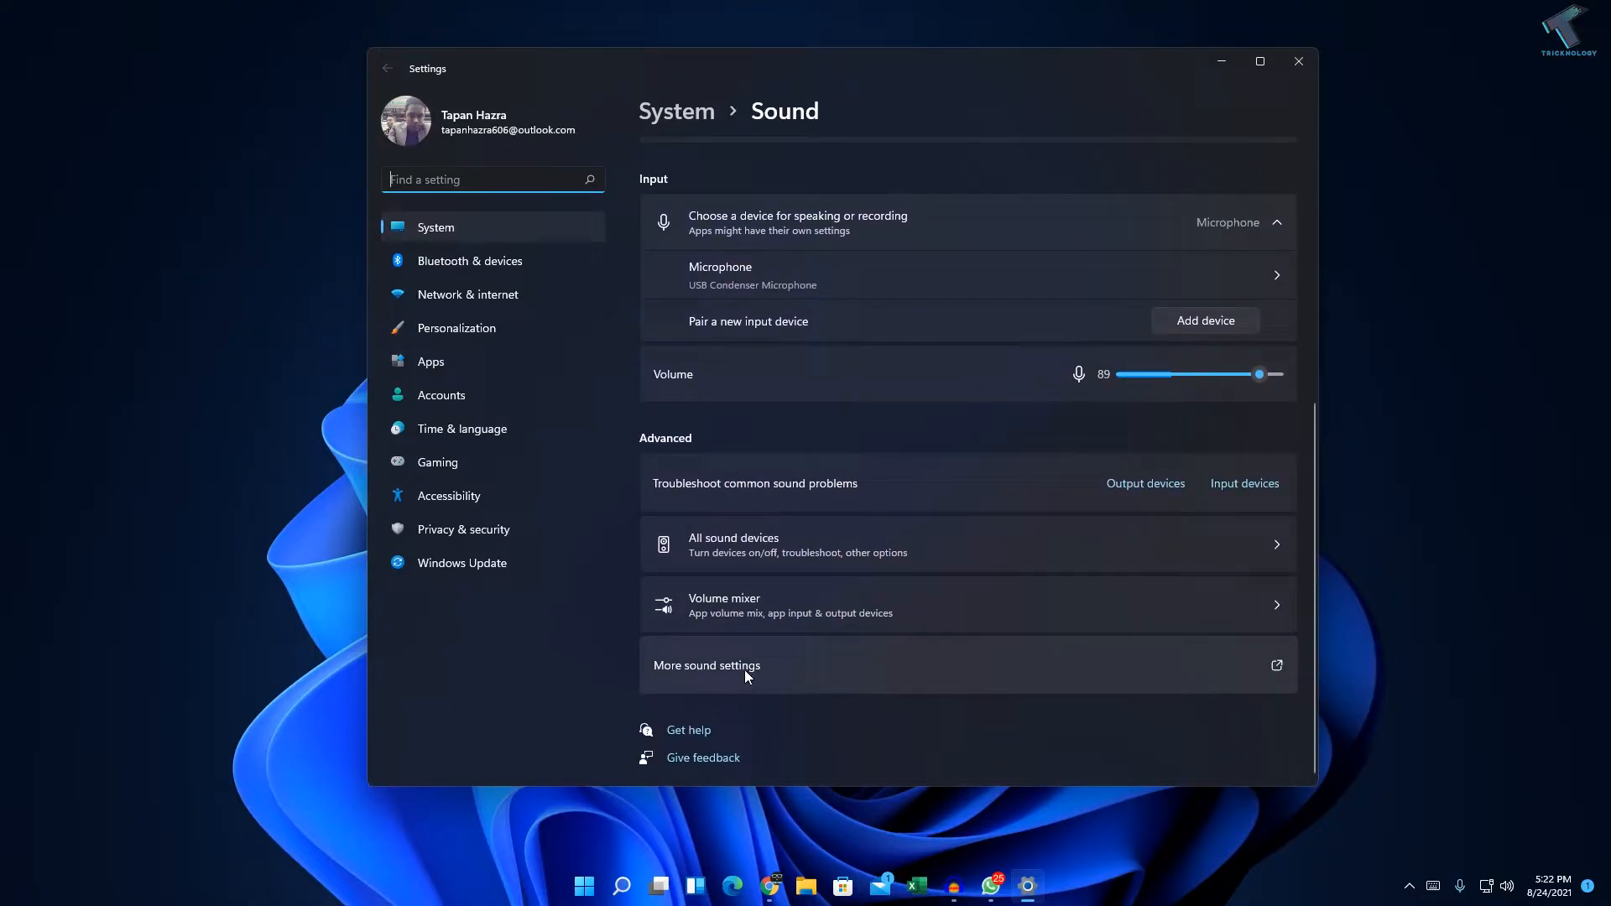
{"action": "left_click", "coordinate": [707, 665]}
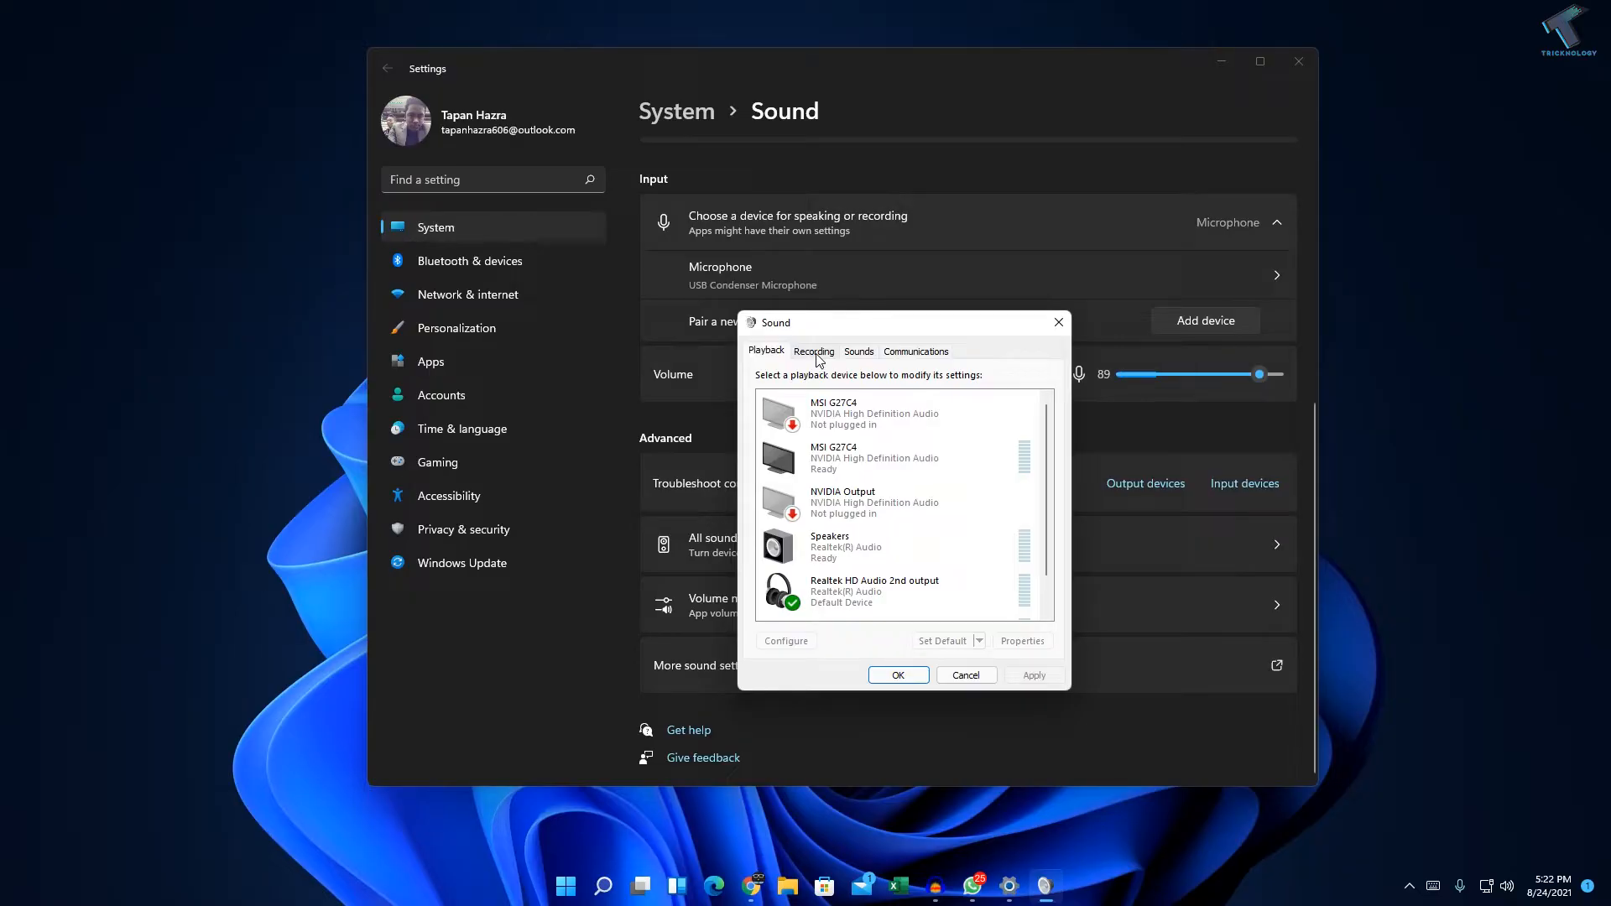
Show the Recording devices list with the USB Condenser Microphone as default
{"action": "left_click", "coordinate": [814, 351]}
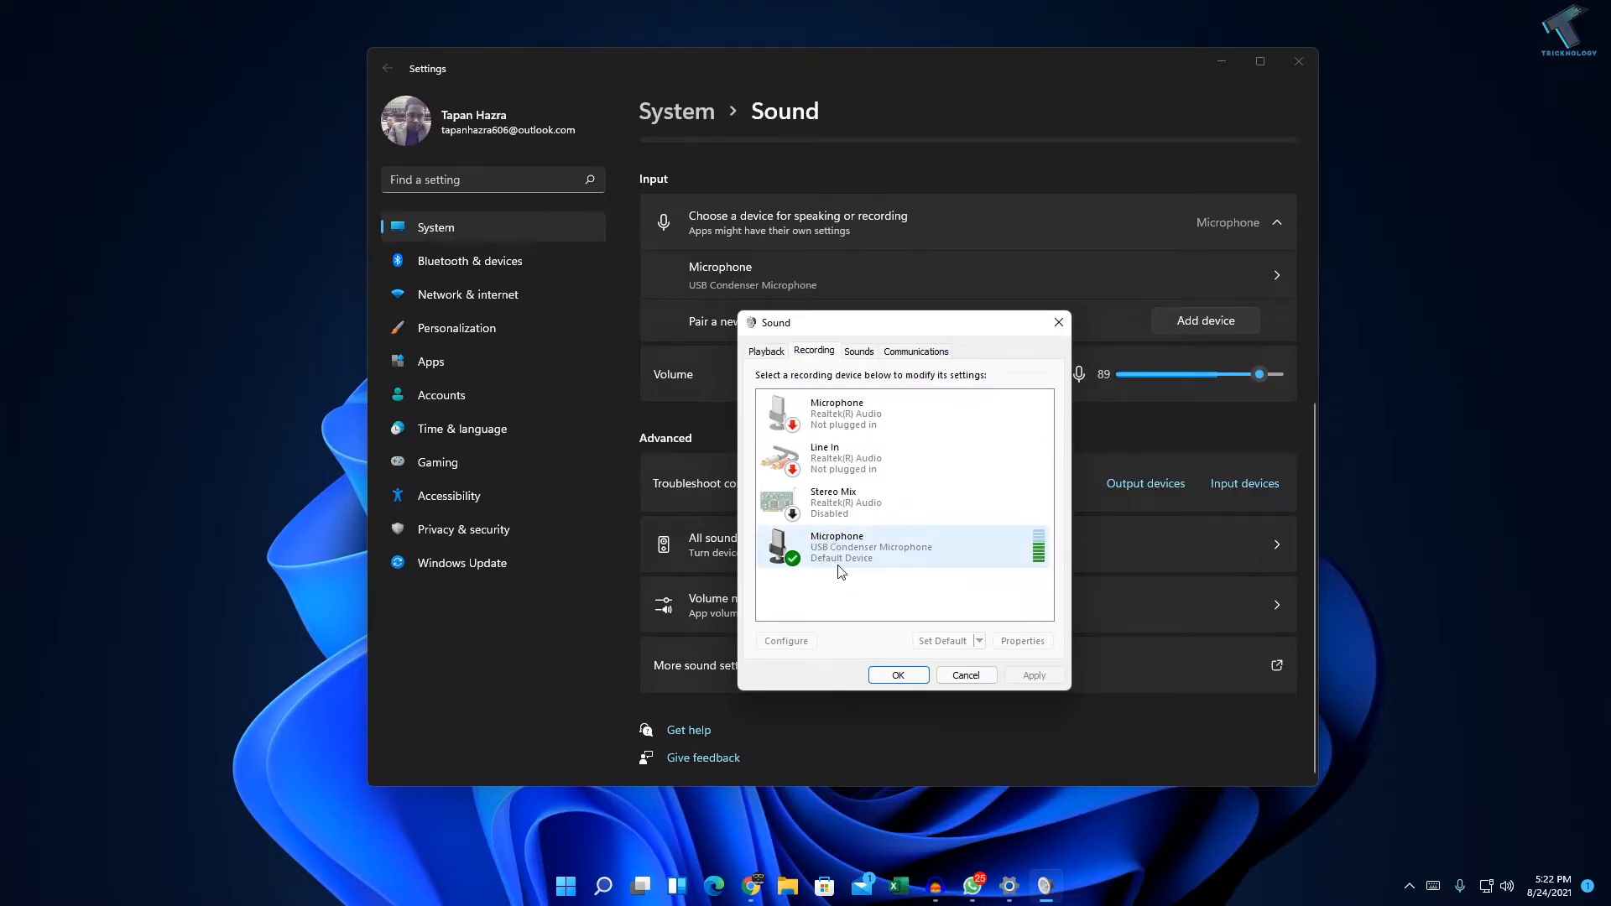
{"action": "mouse_move", "coordinate": [917, 561]}
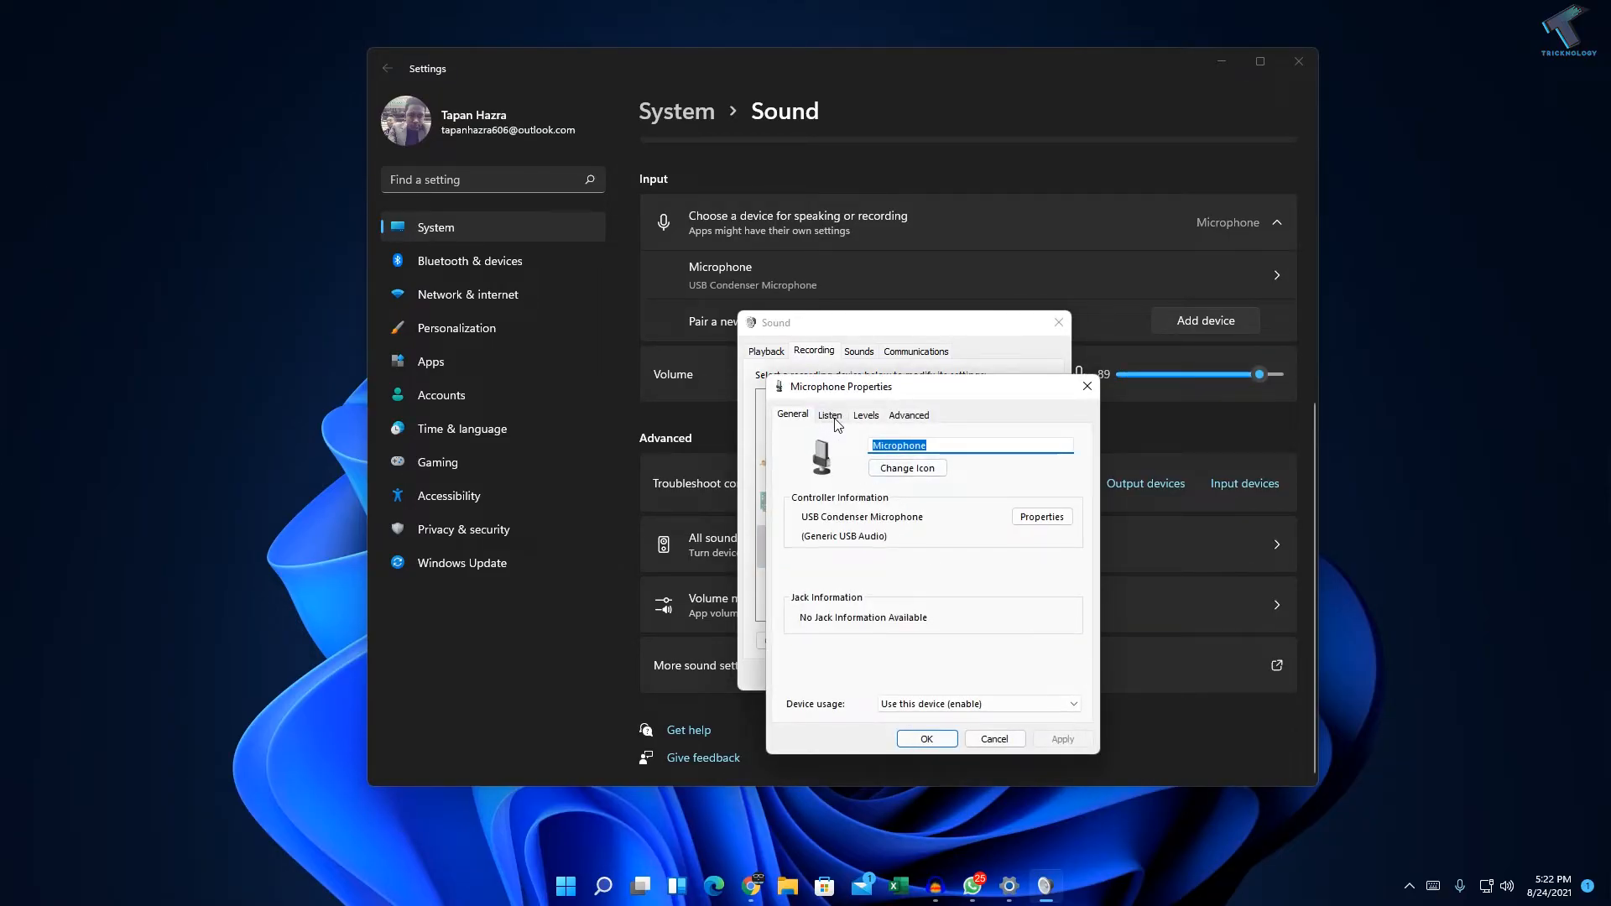
Leave 'Listen to this device' unchecked on the microphone's Listen settings, confirm with OK and close the Sound panel
{"action": "left_click", "coordinate": [829, 415]}
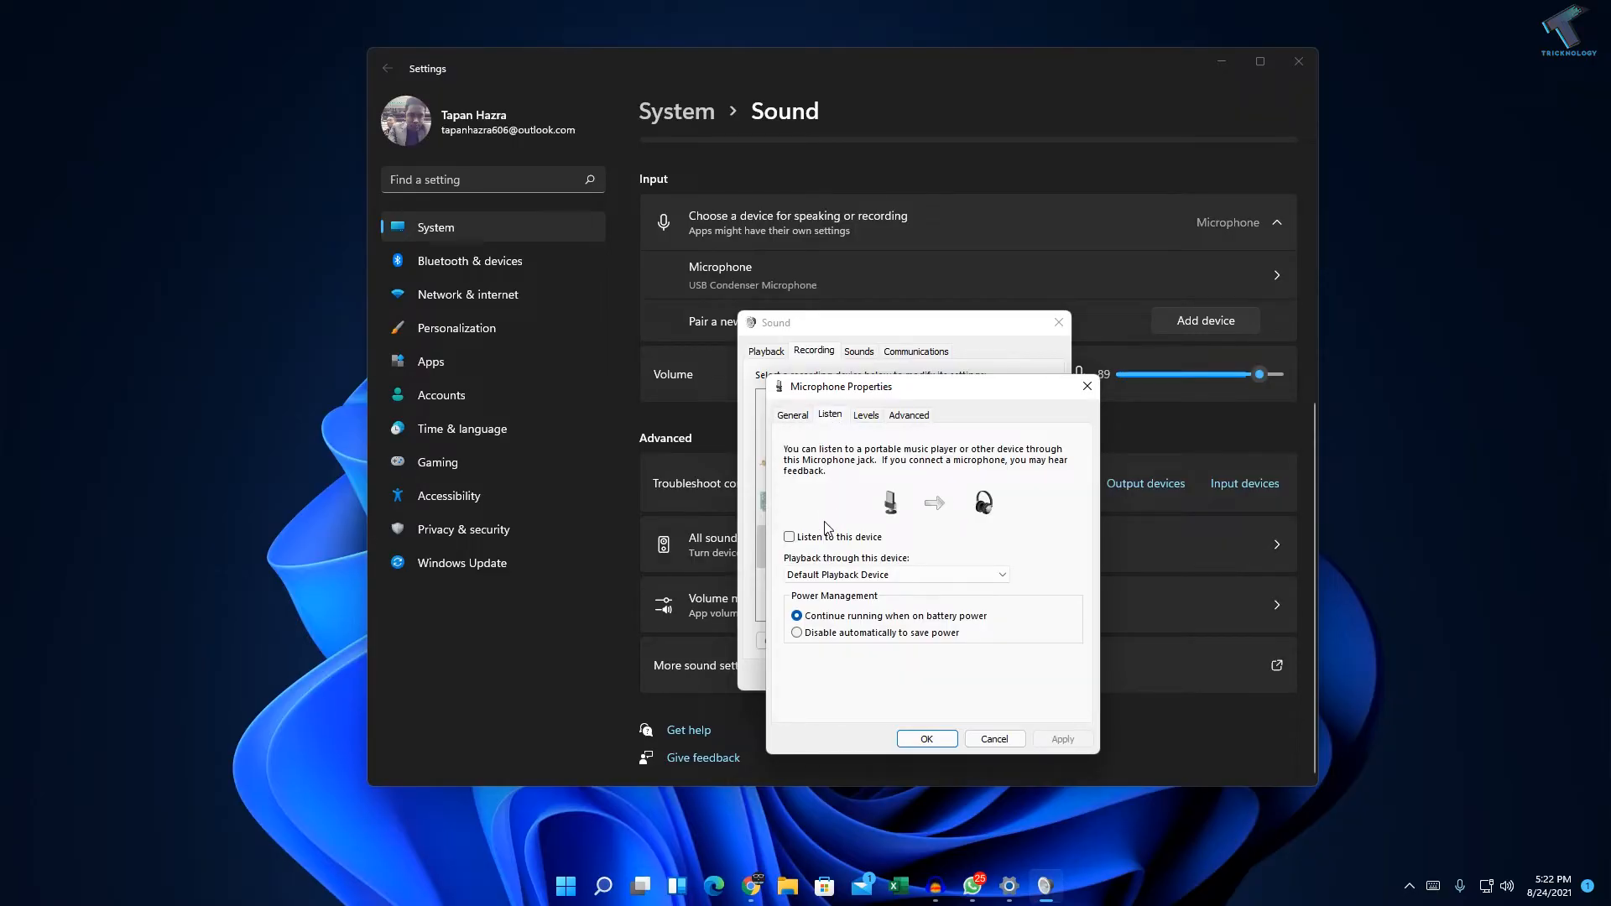
{"action": "left_click", "coordinate": [789, 537]}
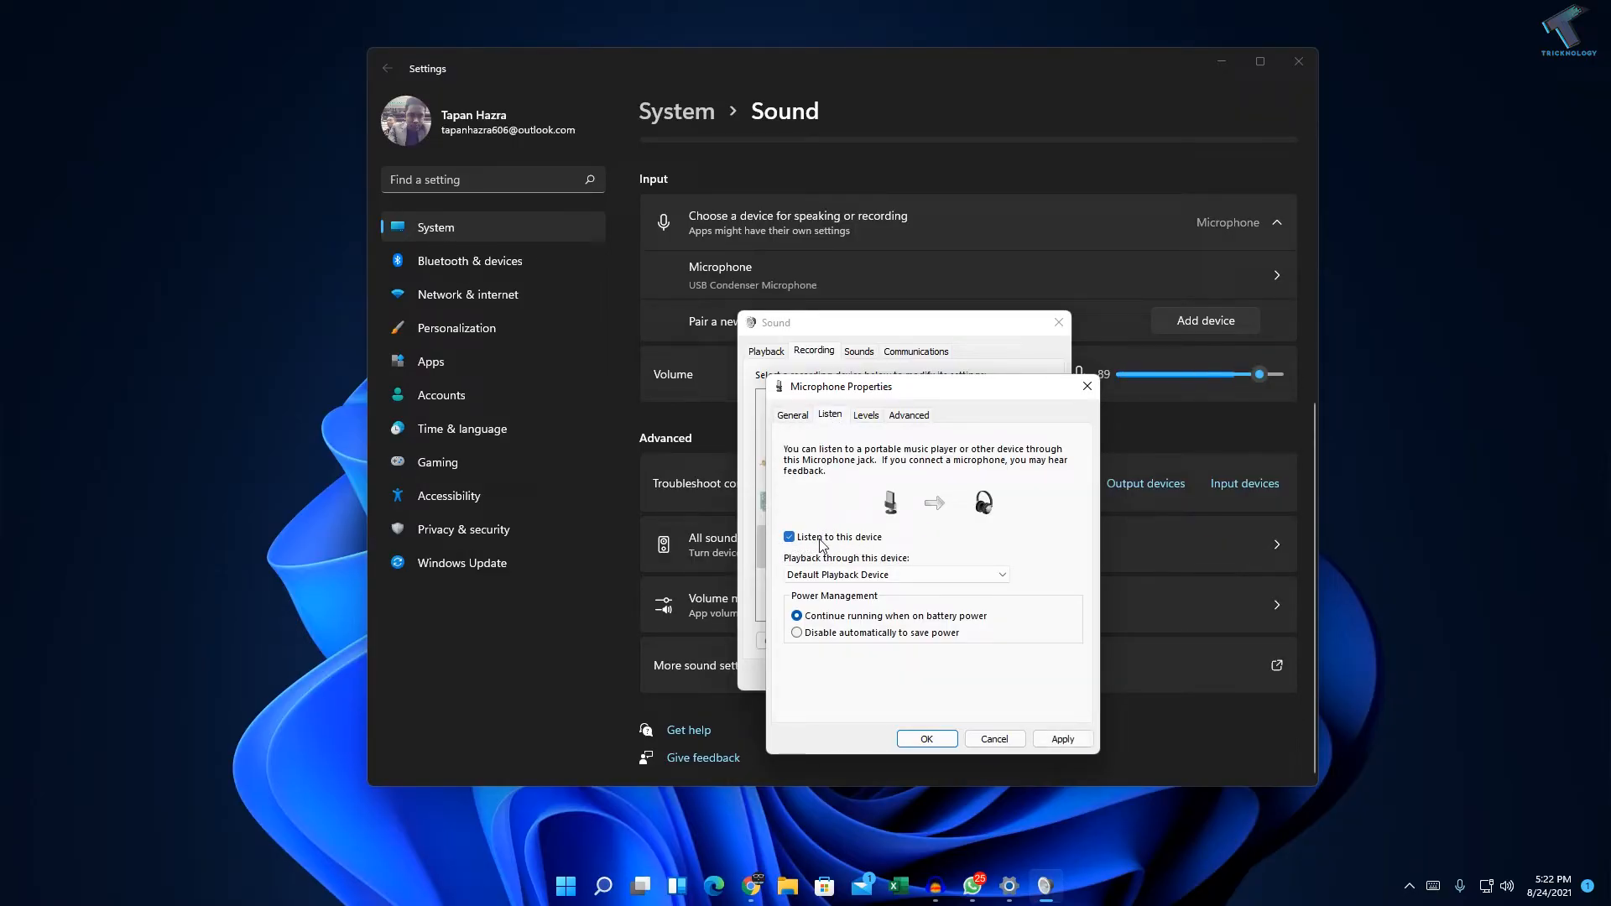
{"action": "left_click", "coordinate": [788, 537]}
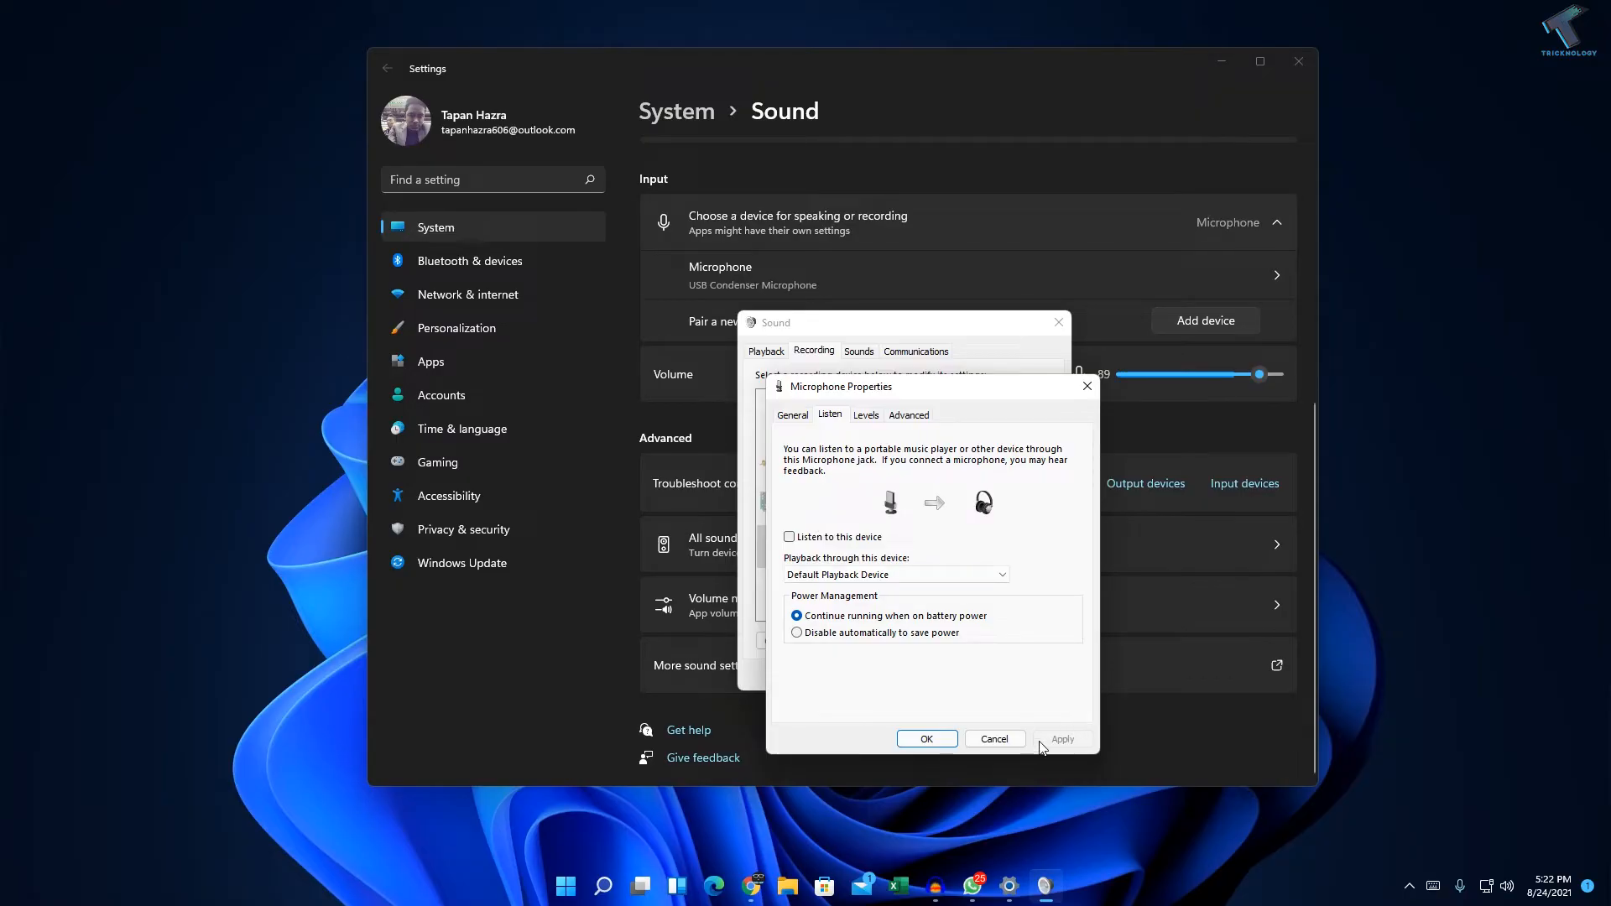
{"action": "left_click", "coordinate": [993, 739]}
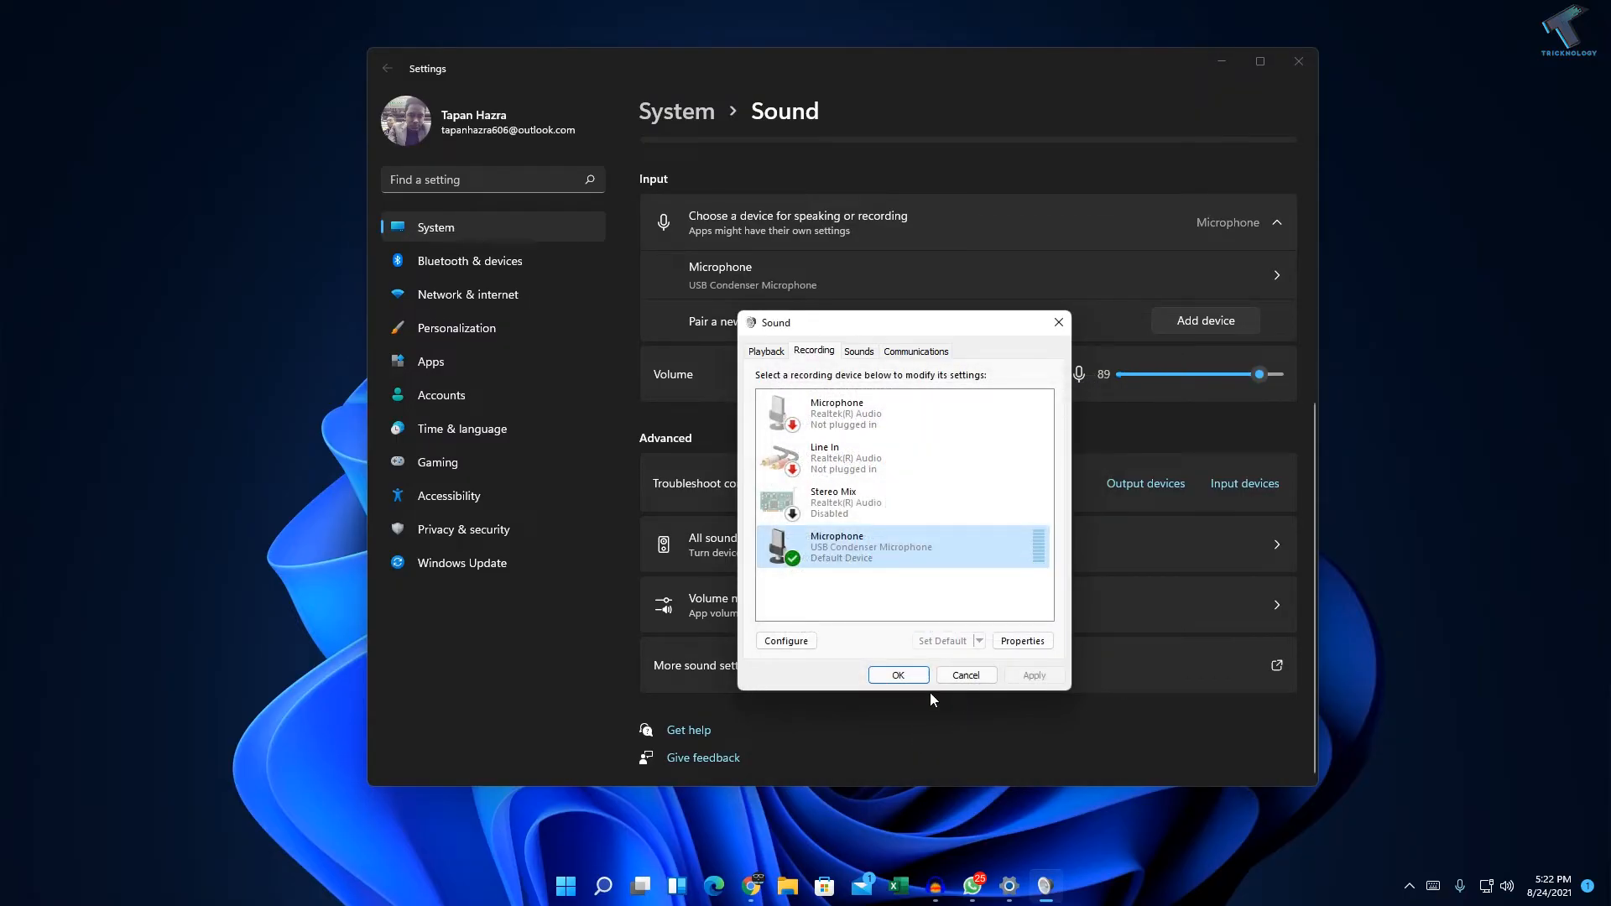
{"action": "left_click", "coordinate": [898, 674]}
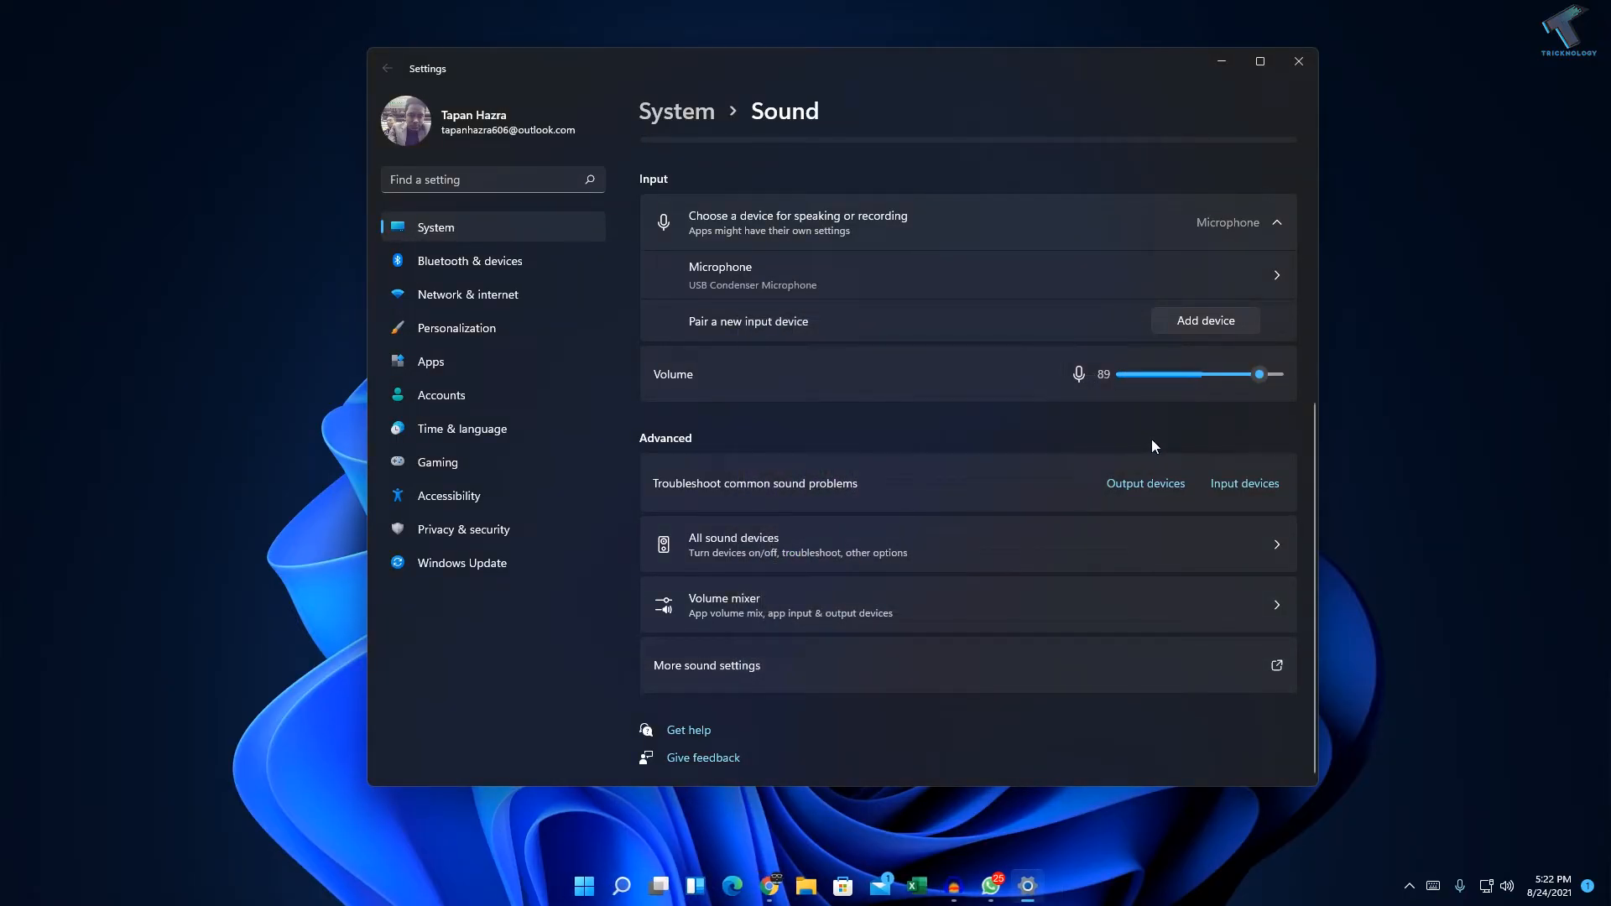
{"action": "mouse_move", "coordinate": [1295, 178]}
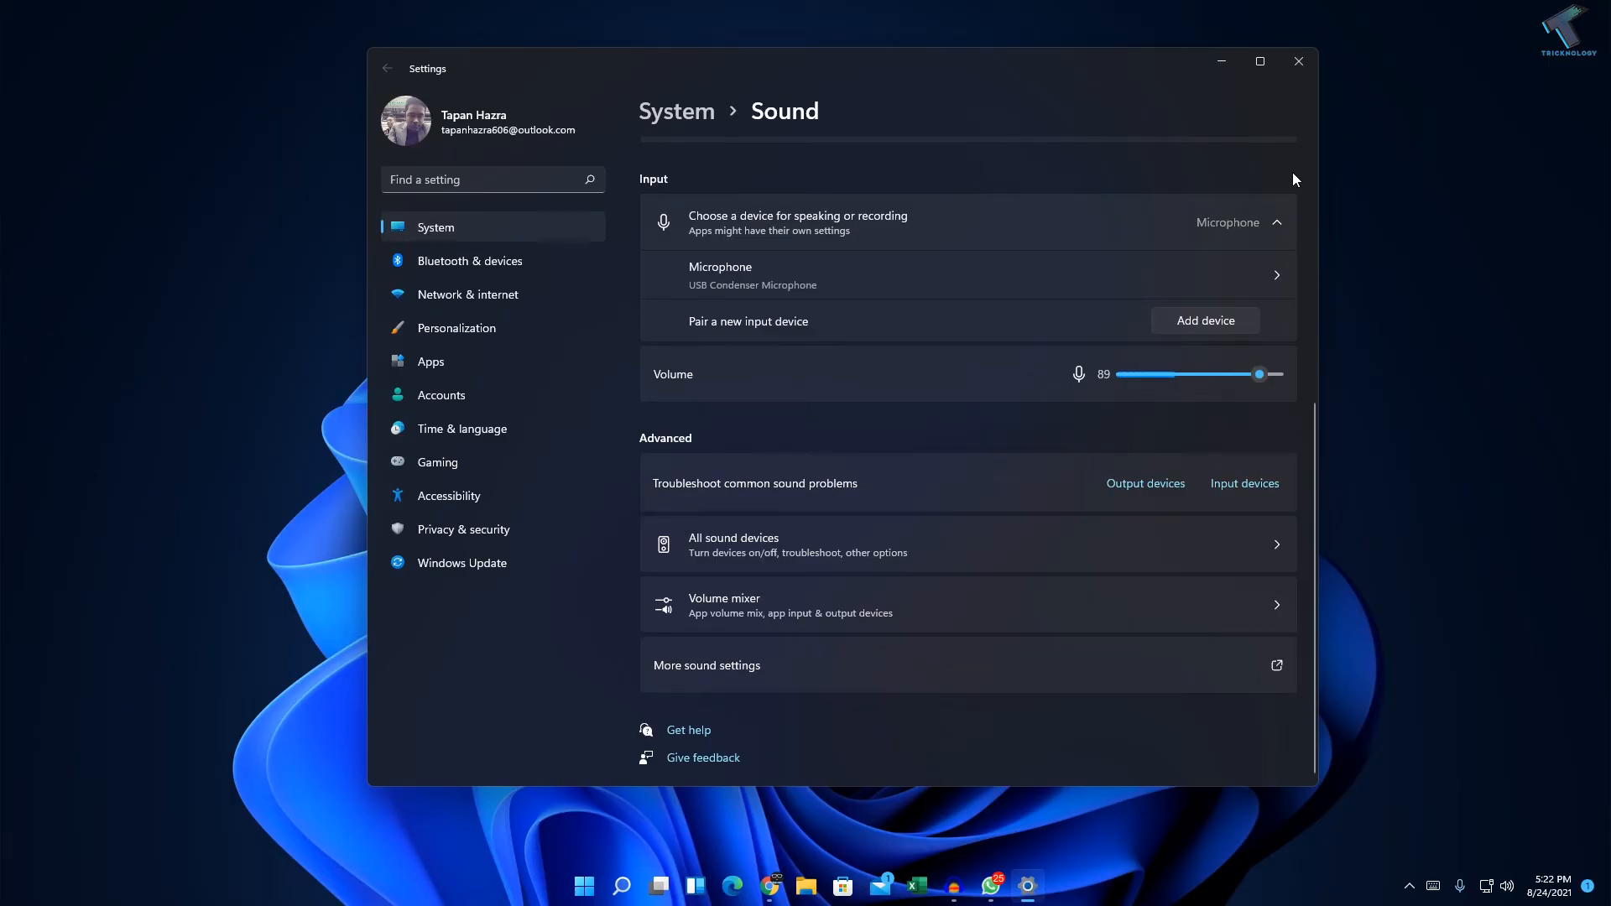
{"action": "mouse_move", "coordinate": [1291, 177]}
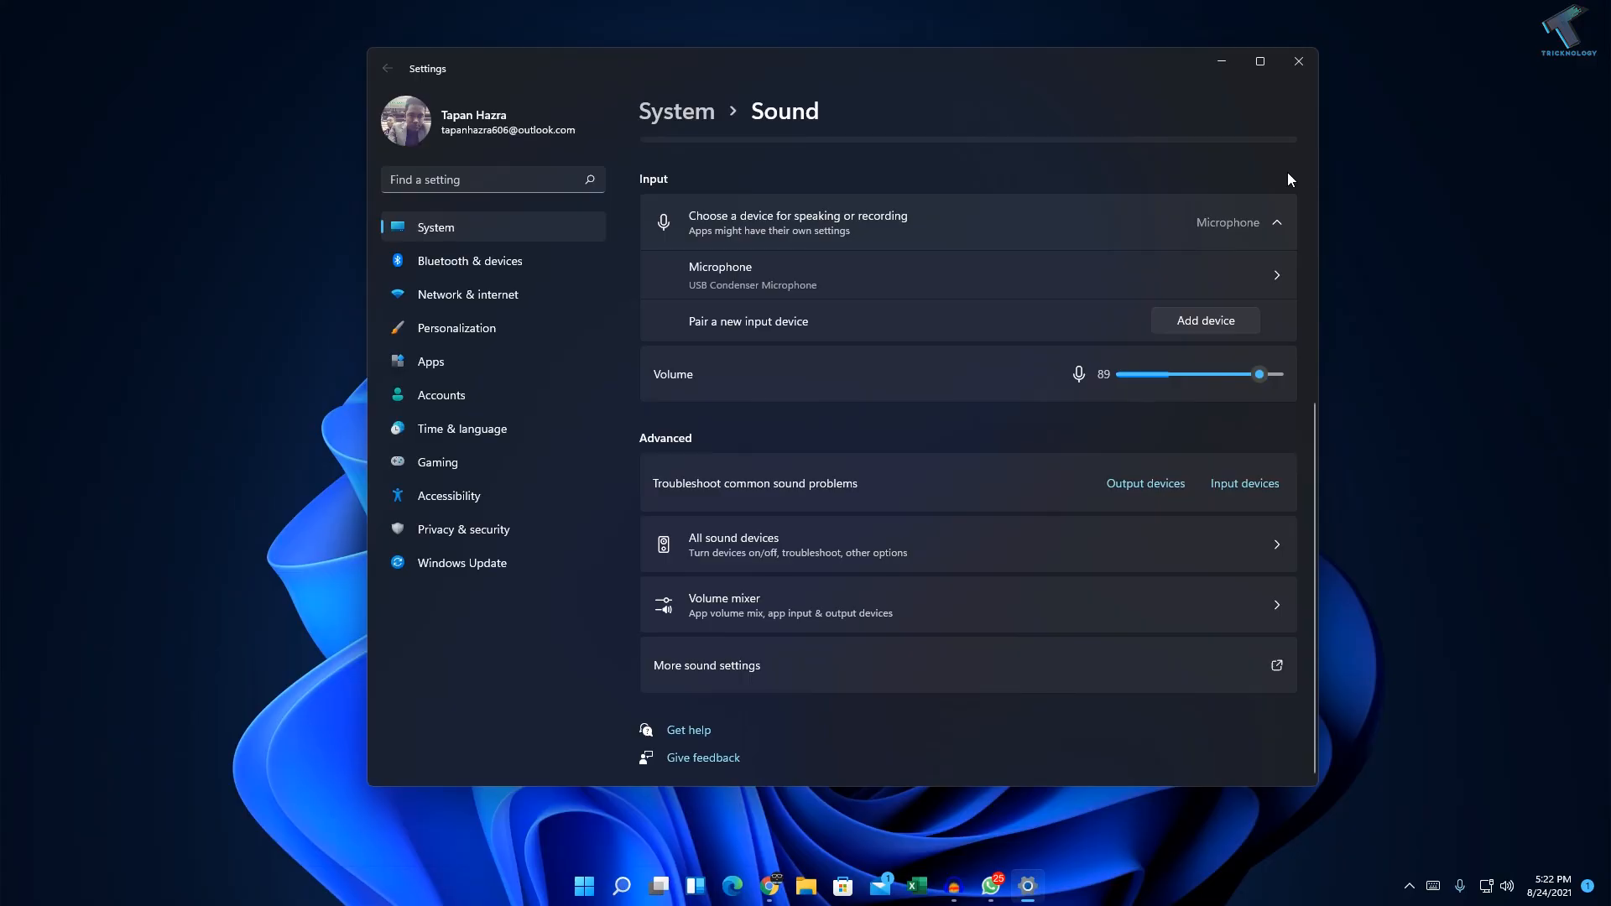
{"action": "mouse_move", "coordinate": [1306, 125]}
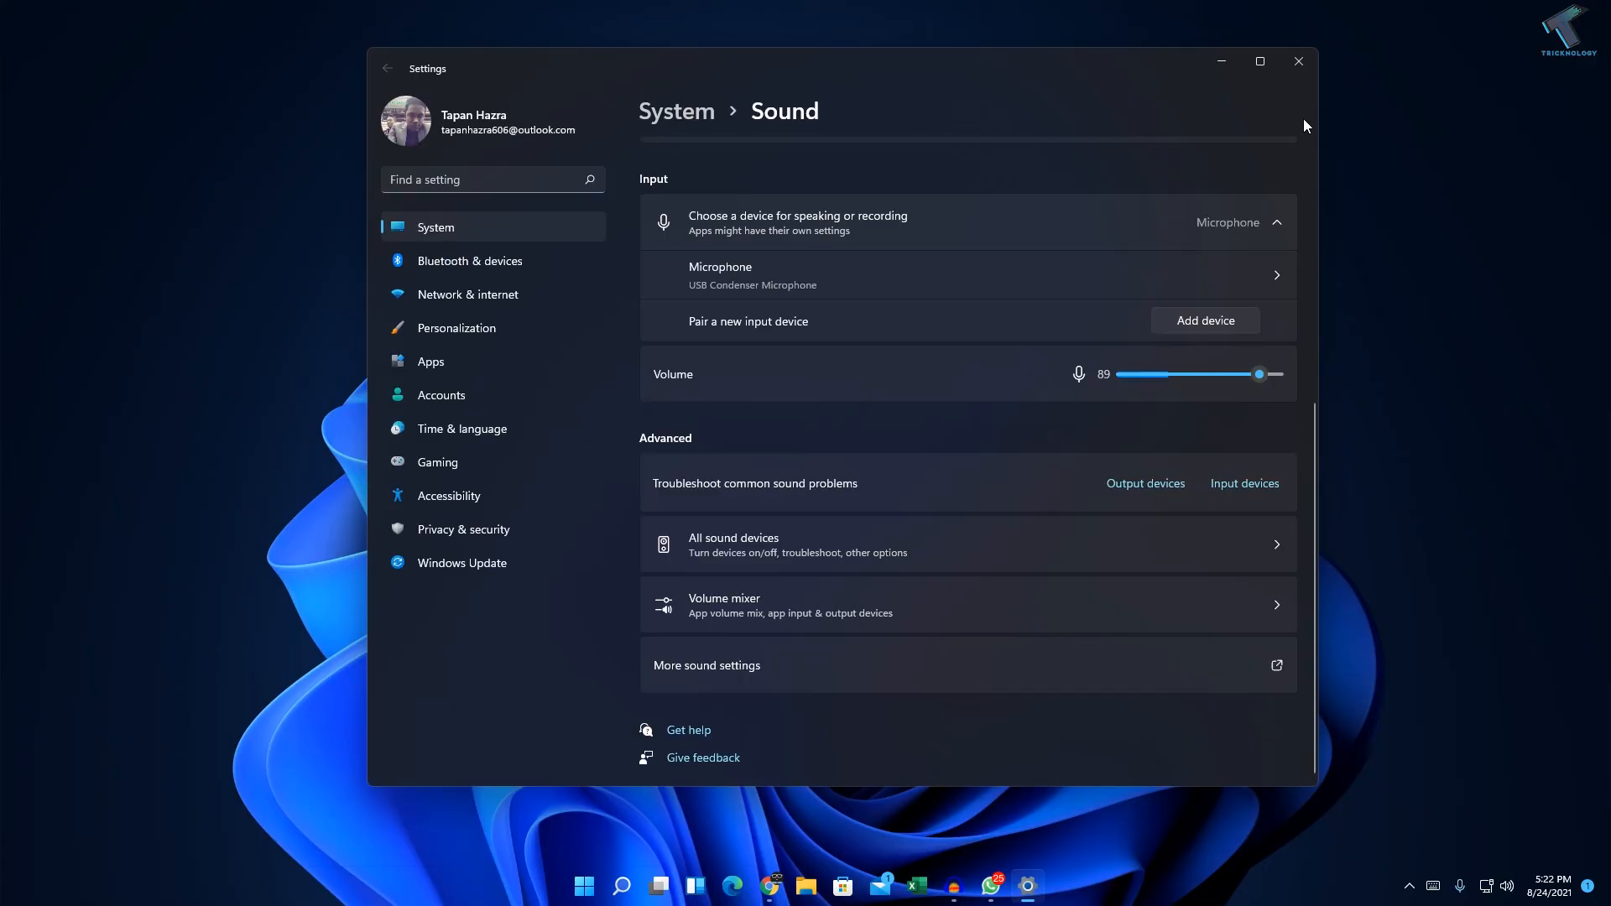